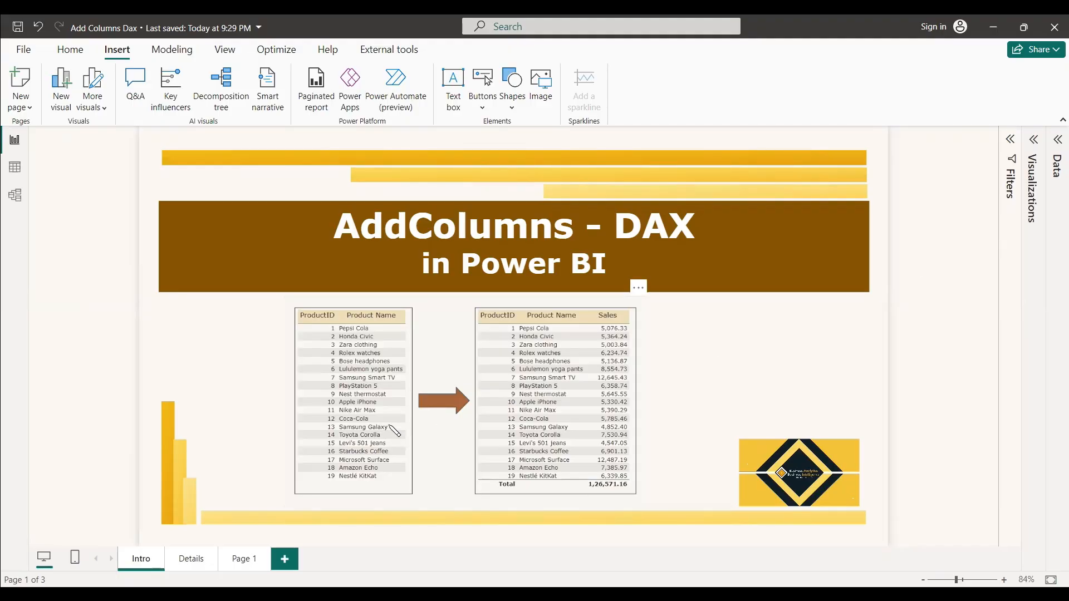
- Switch to the Details page describing the ADDCOLUMNS function and its syntax
{"action": "left_click", "coordinate": [190, 558]}
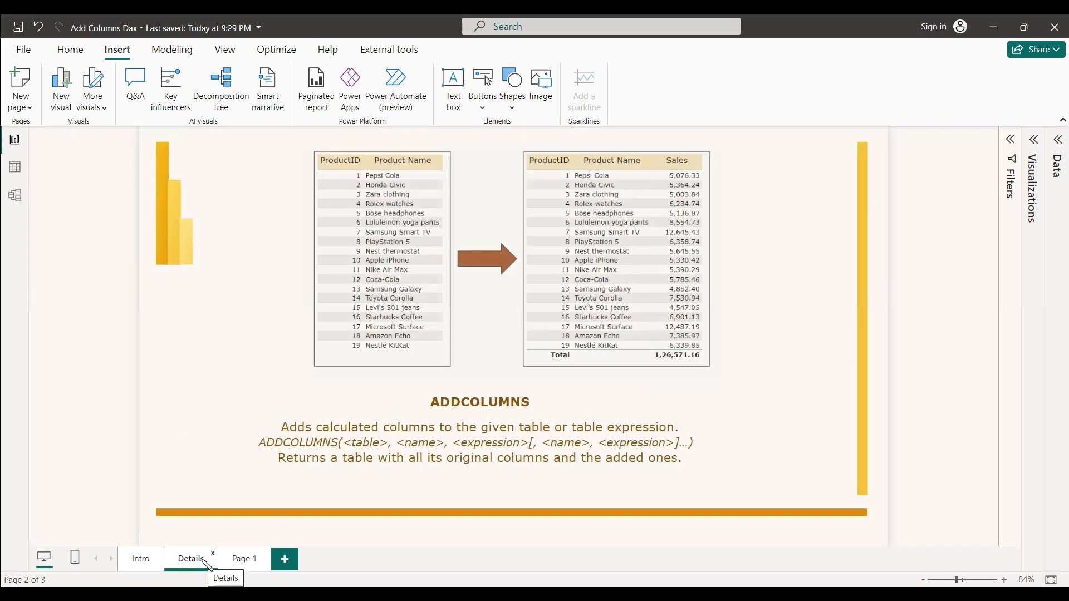
{"action": "mouse_move", "coordinate": [224, 394]}
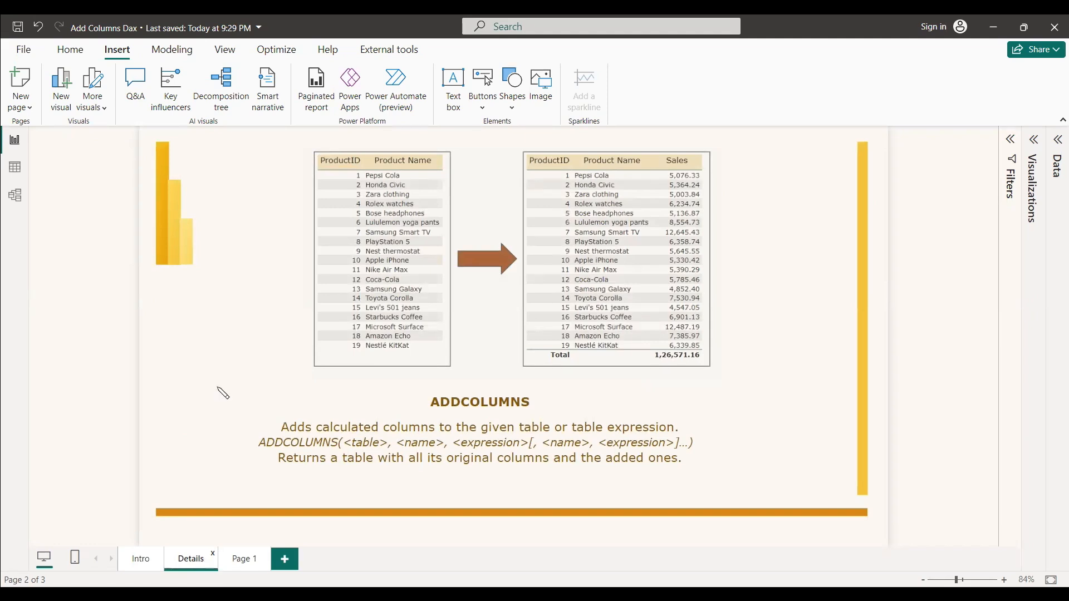
{"action": "mouse_move", "coordinate": [301, 333]}
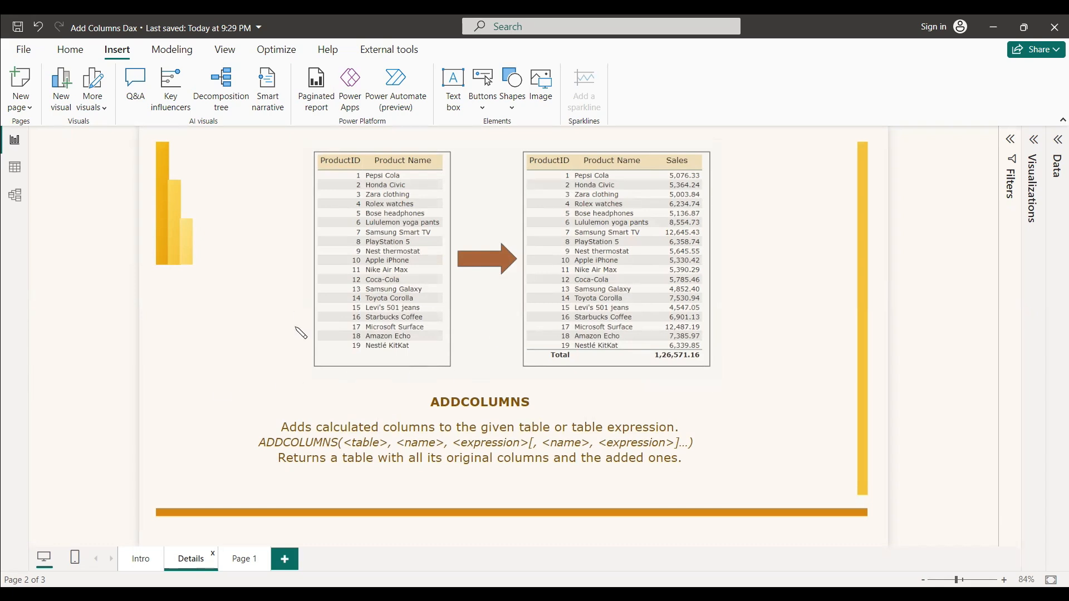
{"action": "mouse_move", "coordinate": [411, 187]}
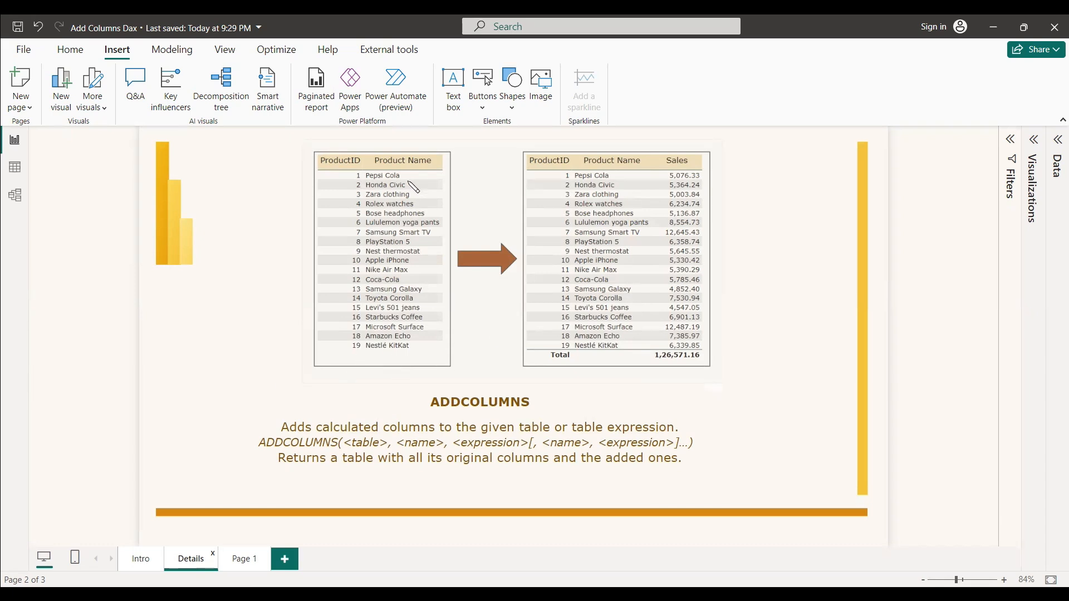
{"action": "mouse_move", "coordinate": [505, 308]}
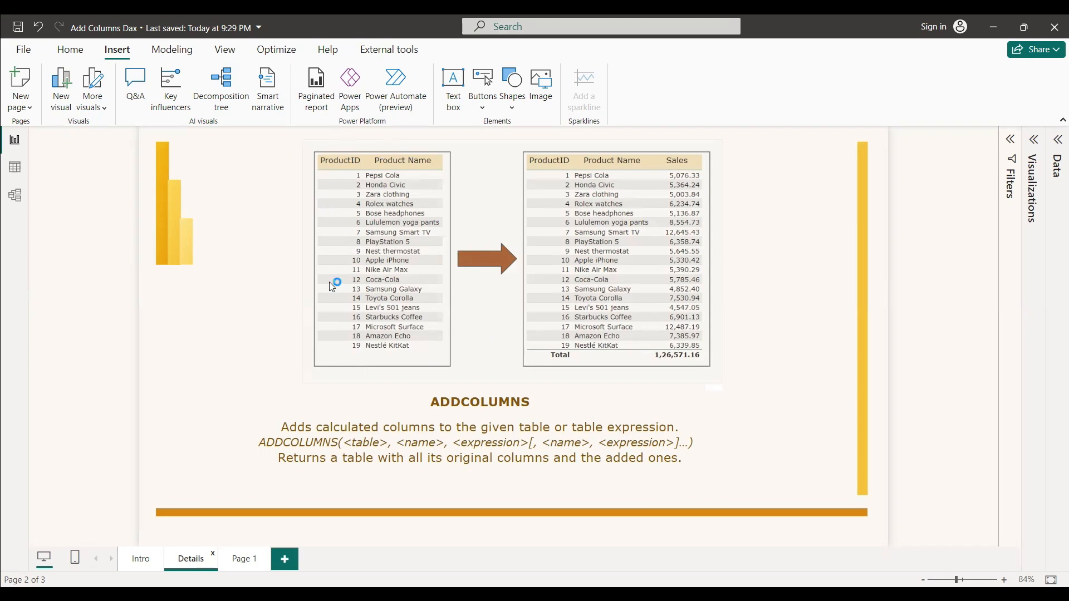
{"action": "mouse_move", "coordinate": [604, 210]}
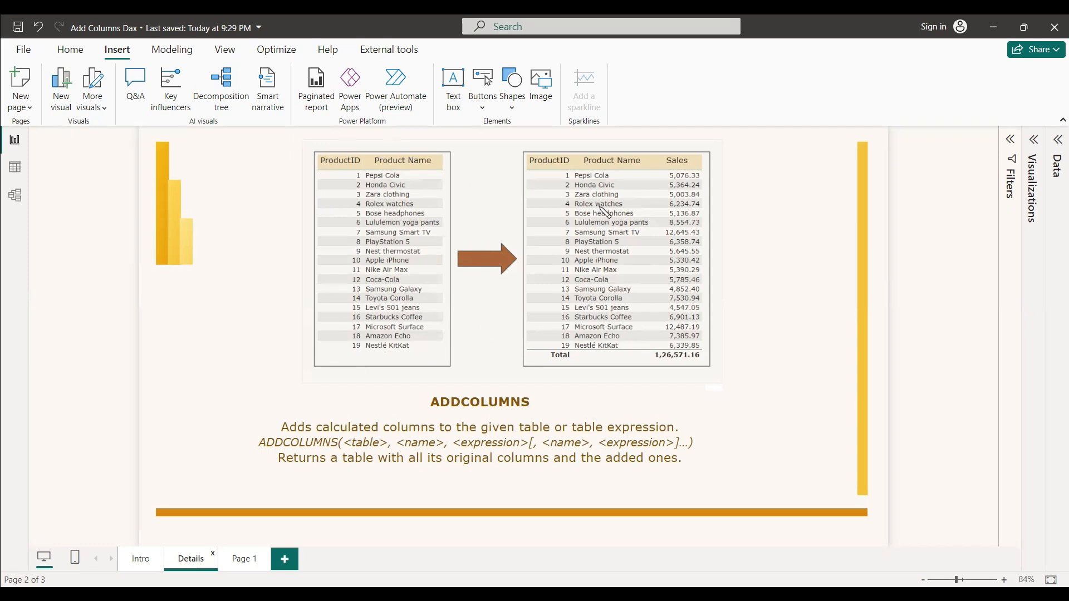
{"action": "mouse_move", "coordinate": [687, 167]}
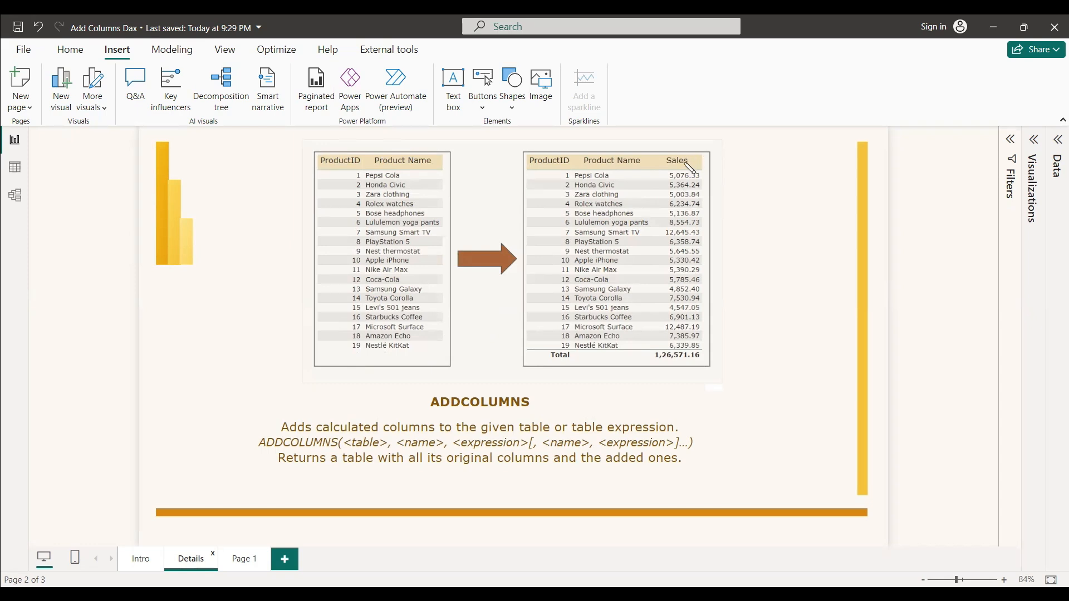
{"action": "mouse_move", "coordinate": [689, 204]}
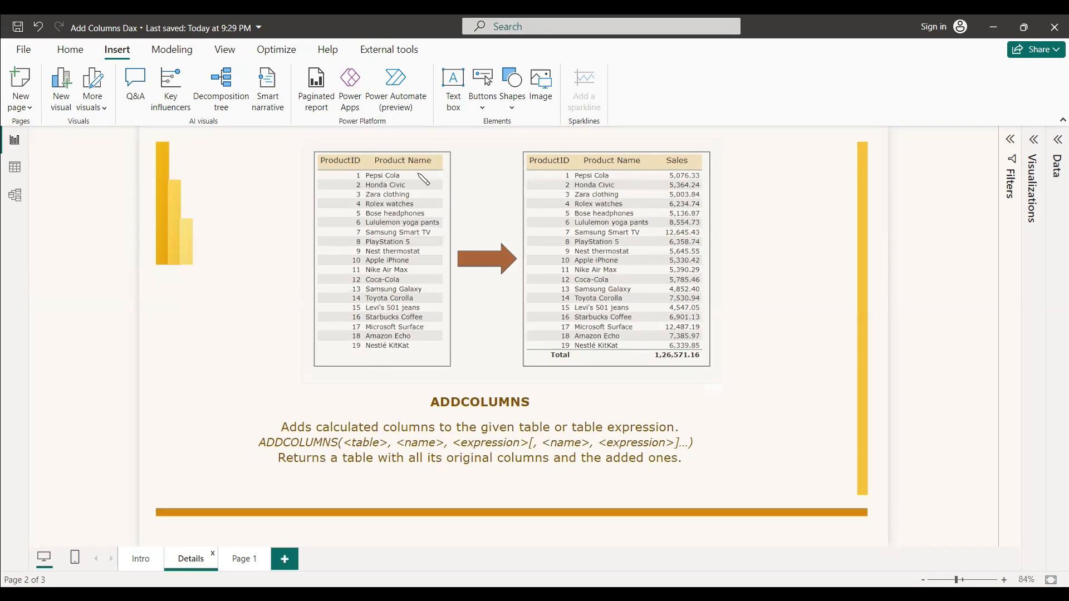
{"action": "mouse_move", "coordinate": [648, 182]}
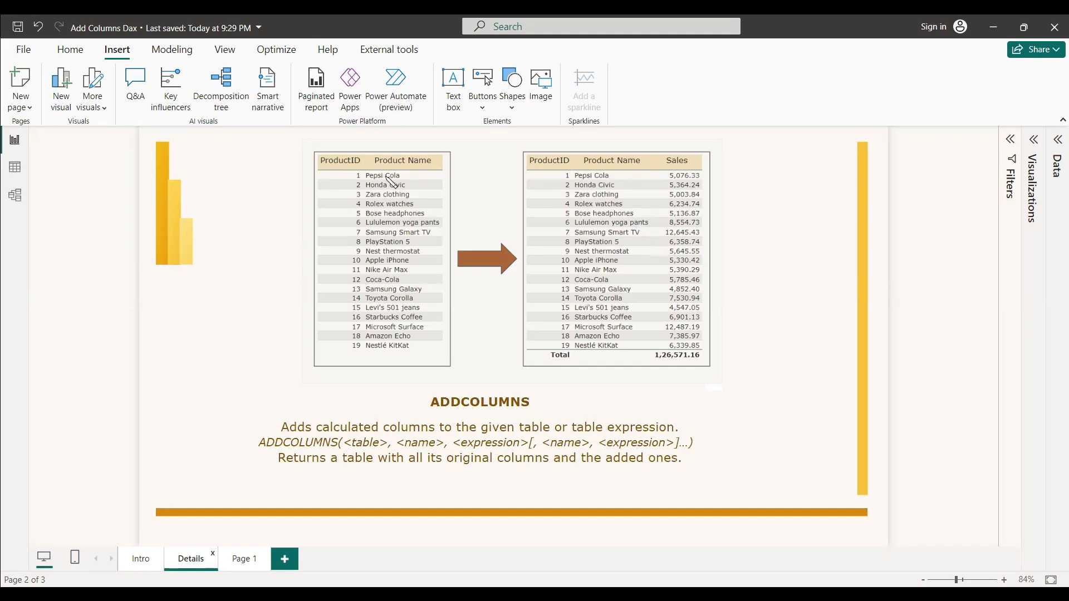
{"action": "mouse_move", "coordinate": [387, 186]}
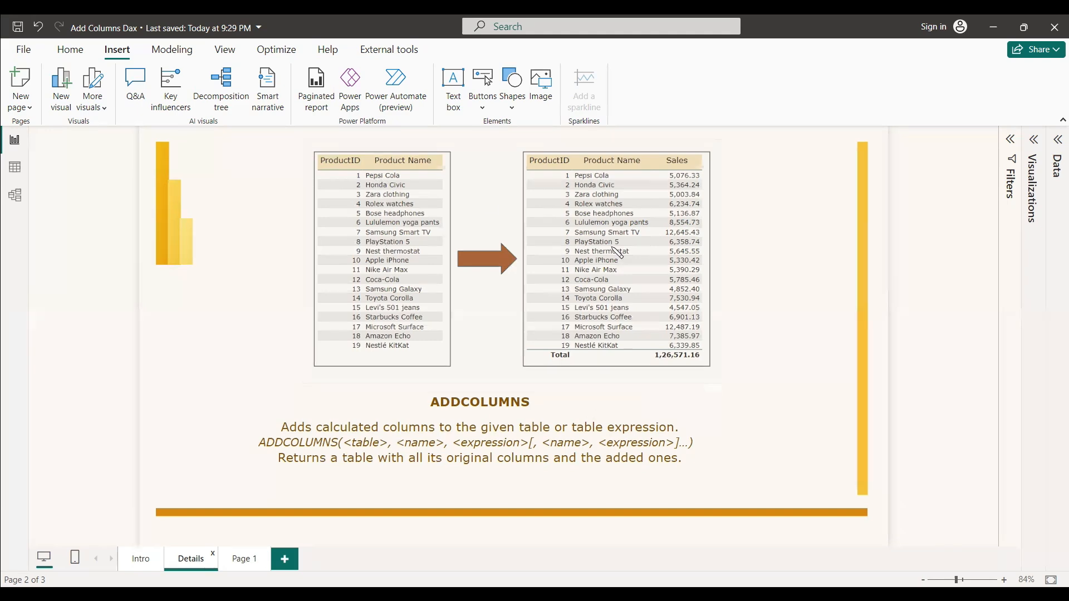
{"action": "mouse_move", "coordinate": [579, 210]}
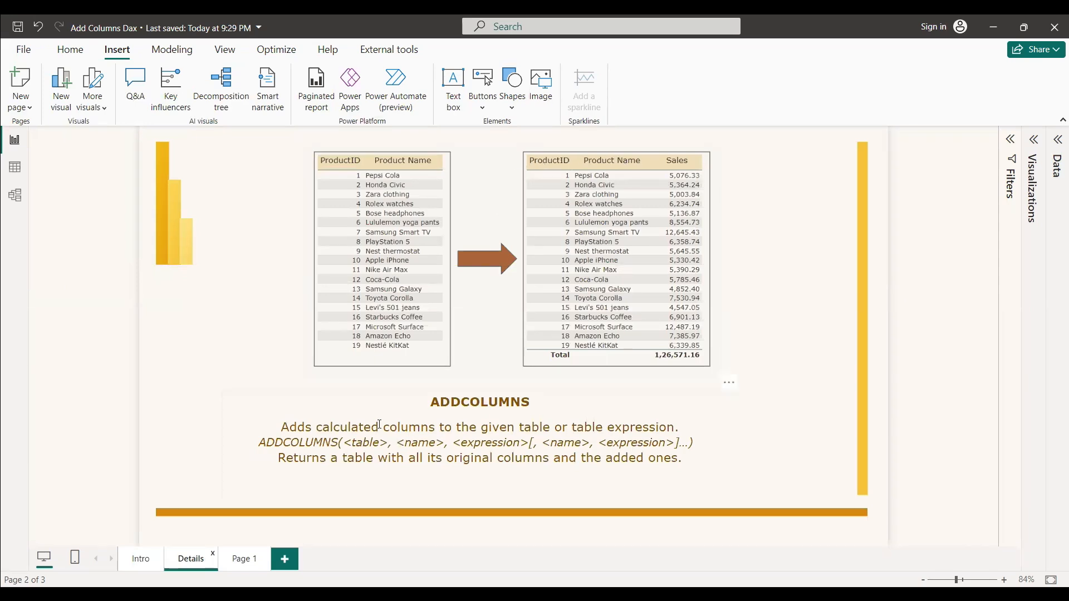
{"action": "mouse_move", "coordinate": [545, 461]}
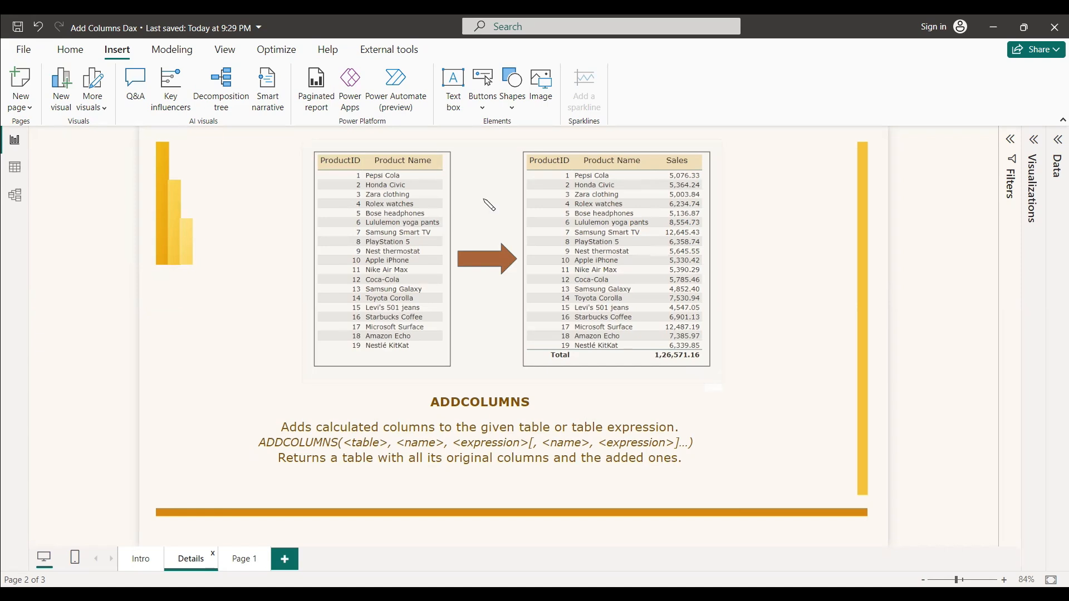
{"action": "mouse_move", "coordinate": [749, 334]}
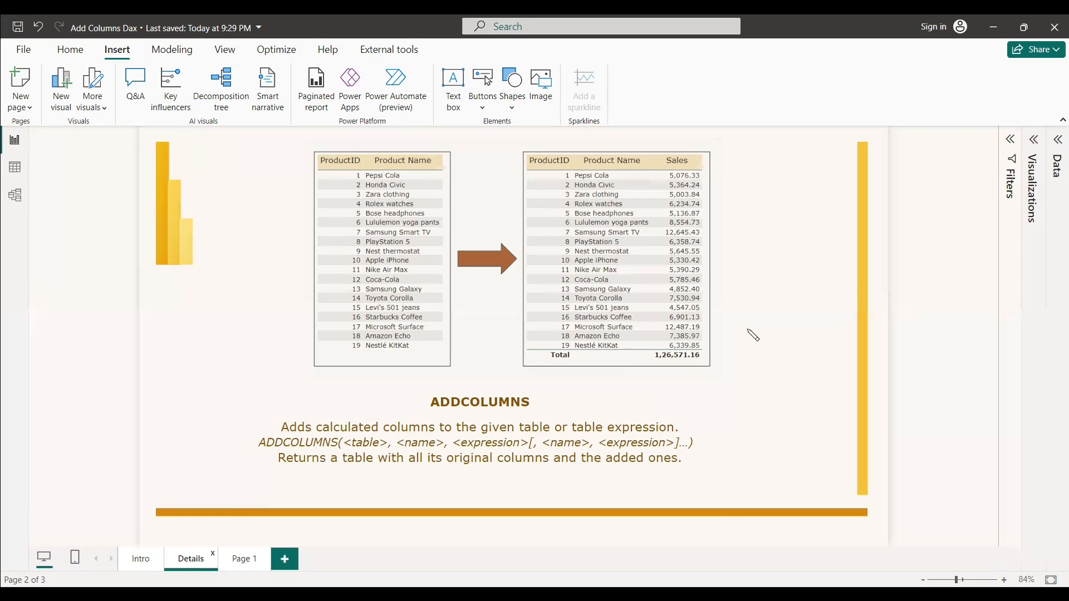
{"action": "mouse_move", "coordinate": [459, 281]}
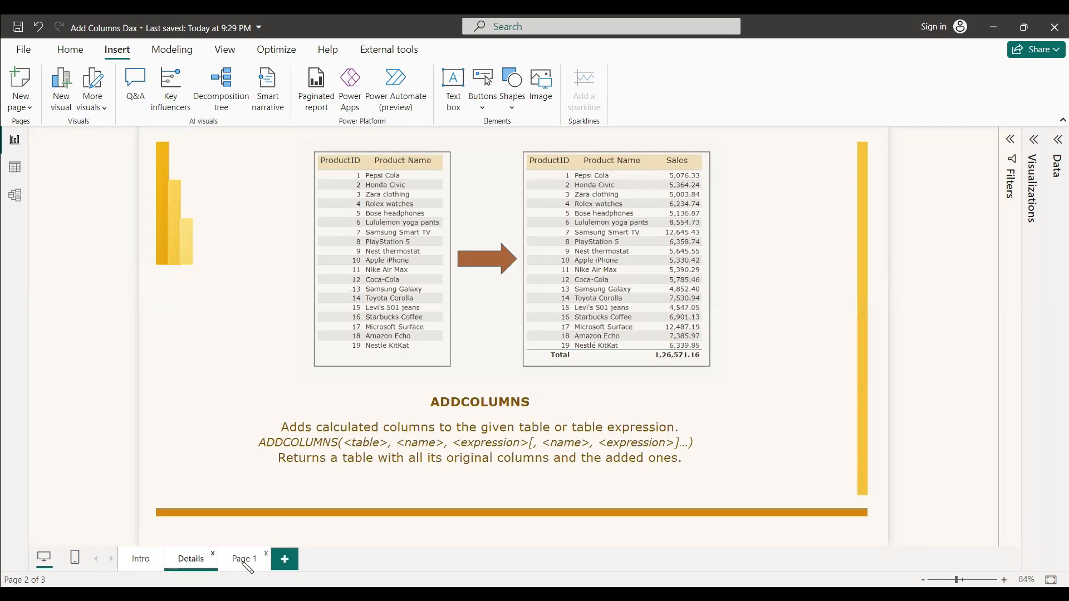
- Show Page 1's product table with DimProduct and Fact fields and start a new calculated table formula
{"action": "left_click", "coordinate": [244, 557]}
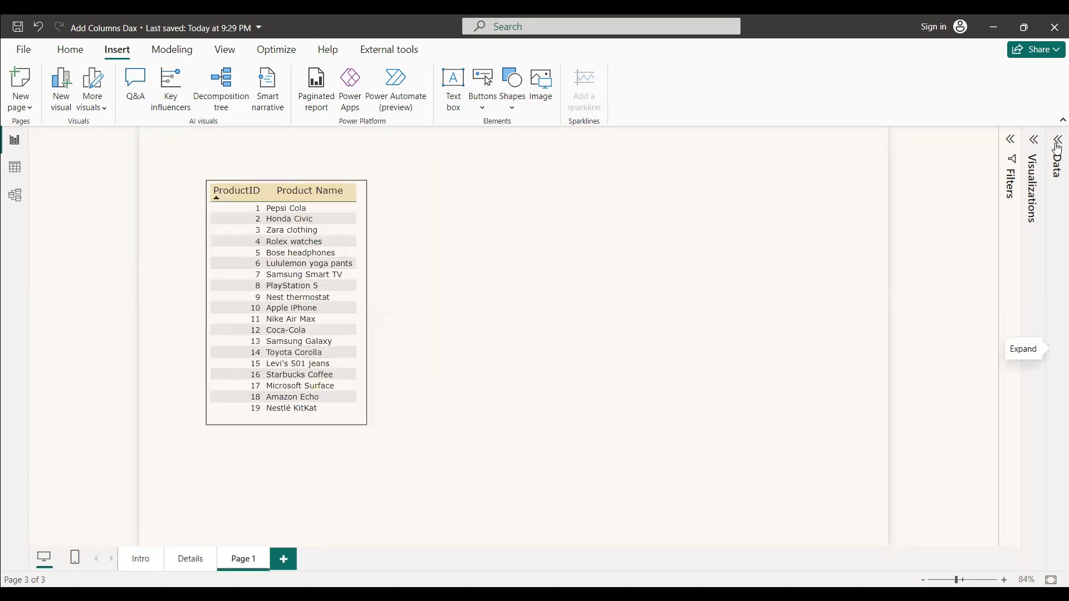
{"action": "left_click", "coordinate": [1023, 348]}
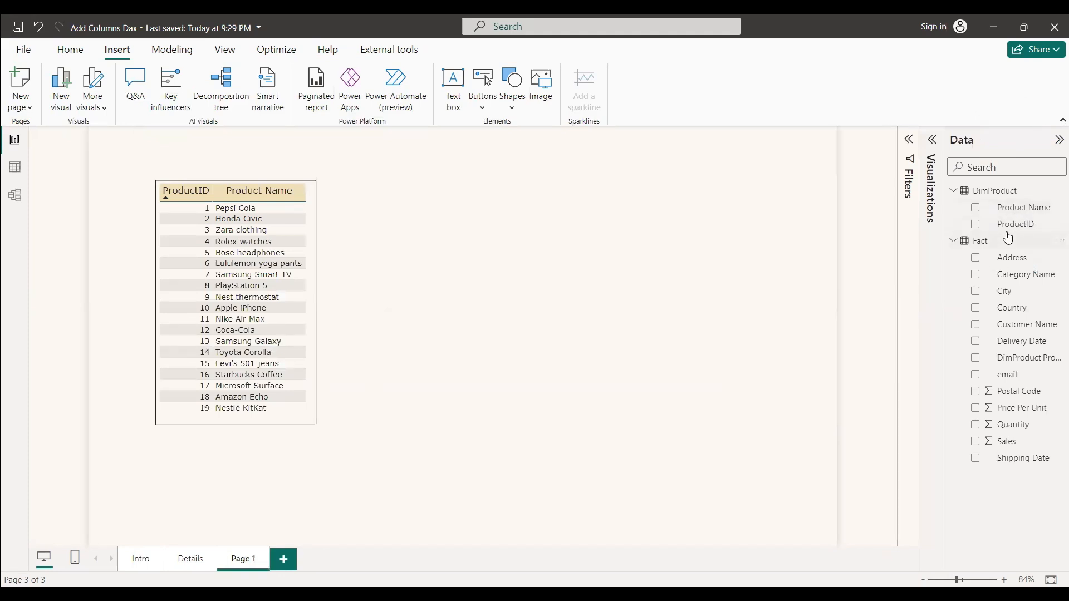
{"action": "mouse_move", "coordinate": [990, 436]}
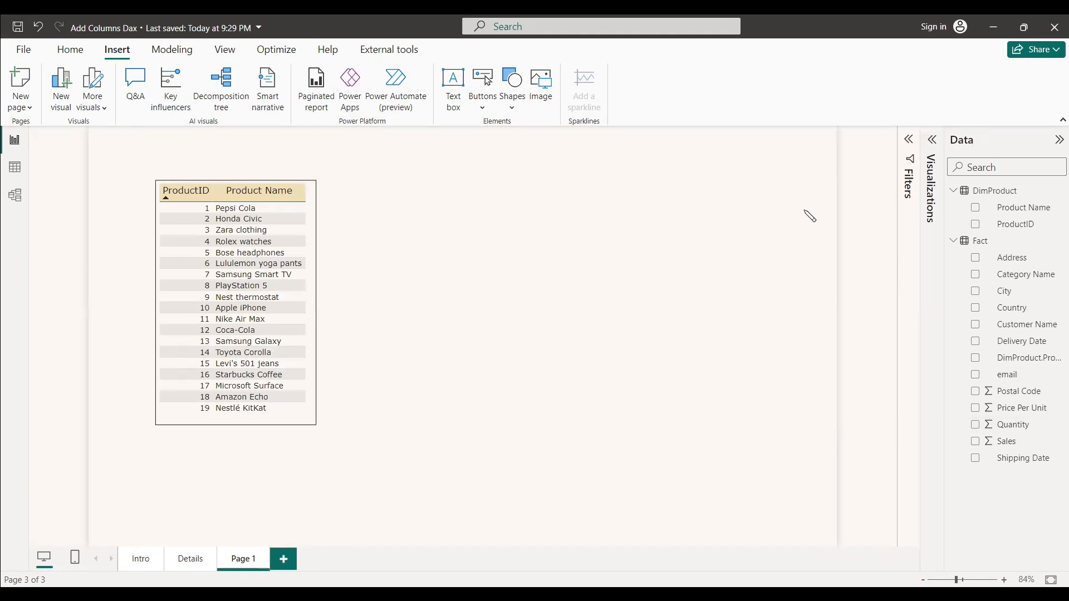
{"action": "mouse_move", "coordinate": [999, 450]}
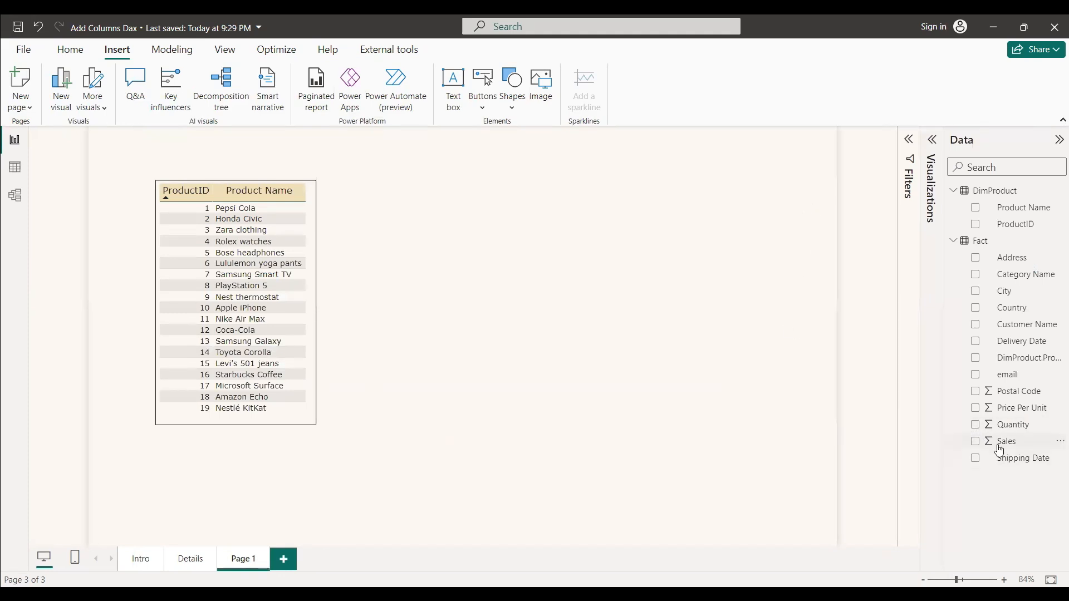
{"action": "mouse_move", "coordinate": [1013, 424]}
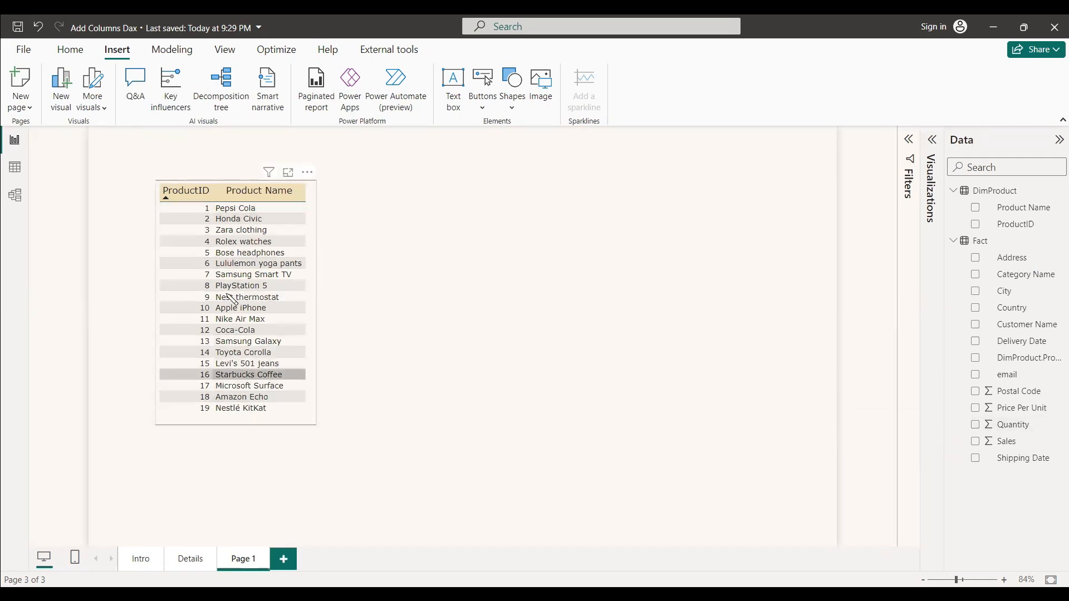
{"action": "left_click", "coordinate": [234, 208]}
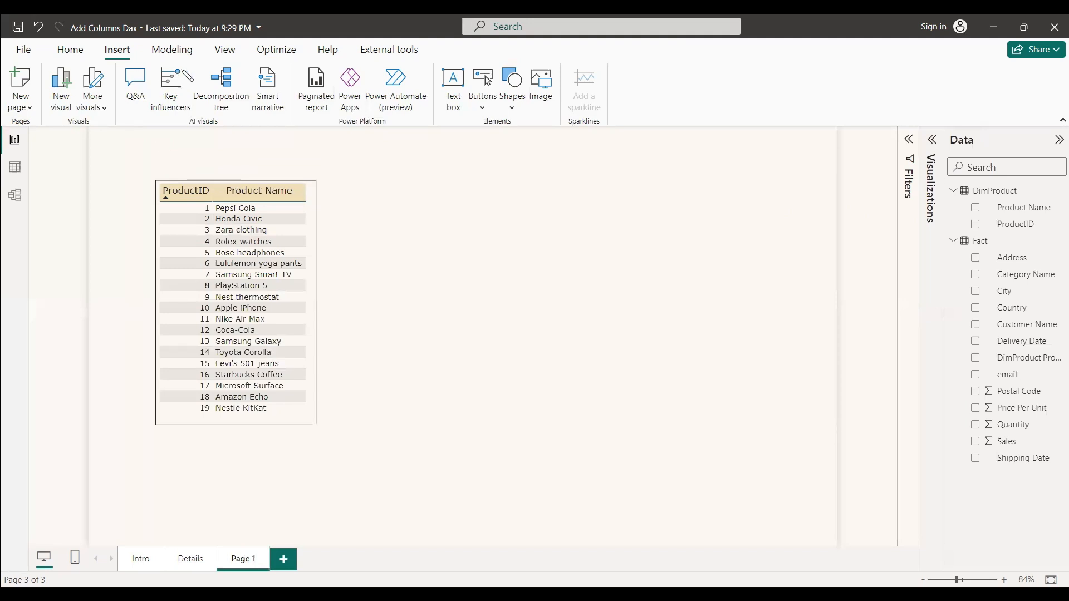
{"action": "left_click", "coordinate": [385, 89]}
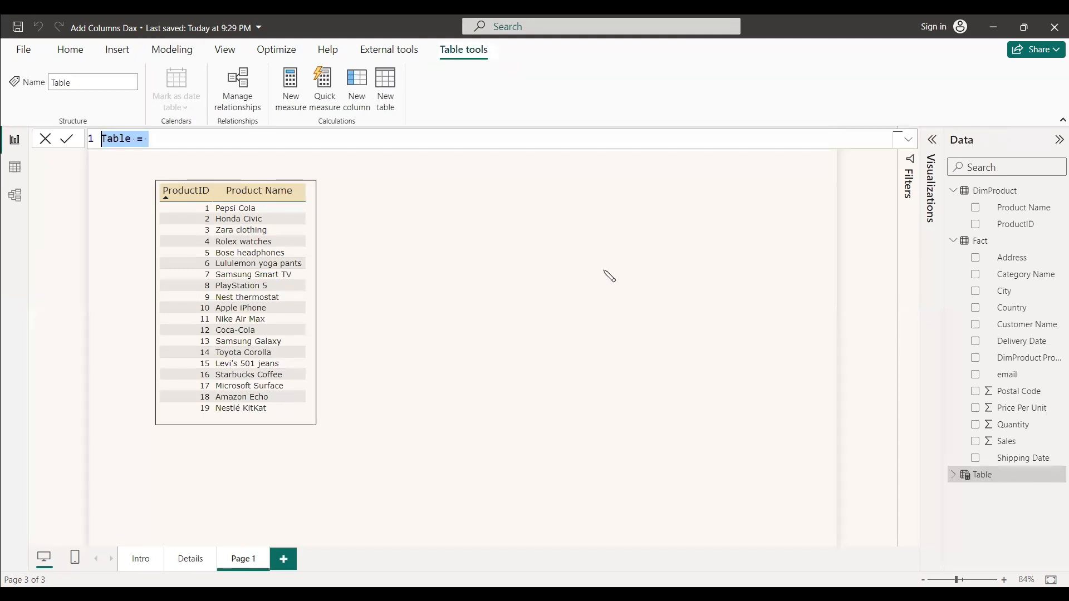
- Enter Product = ADDCOLUMNS(DimProduct,"Sales",SUMX(RELATEDTABLE('Fact'), 'Fact'[Sales]))
{"action": "type", "text": "Product = ADDCOLUMNS("}
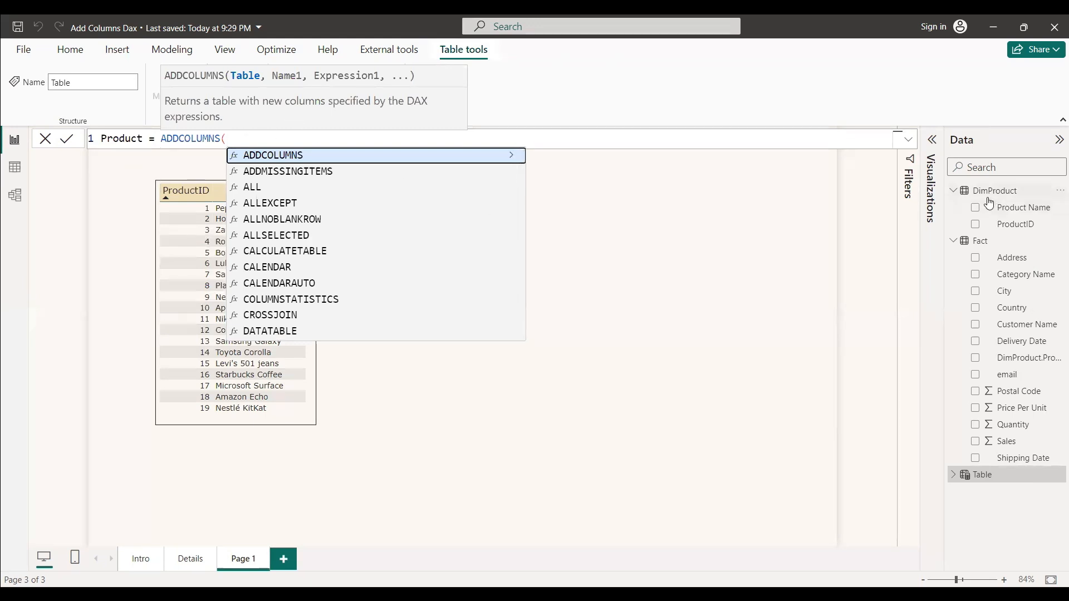
{"action": "mouse_move", "coordinate": [979, 241]}
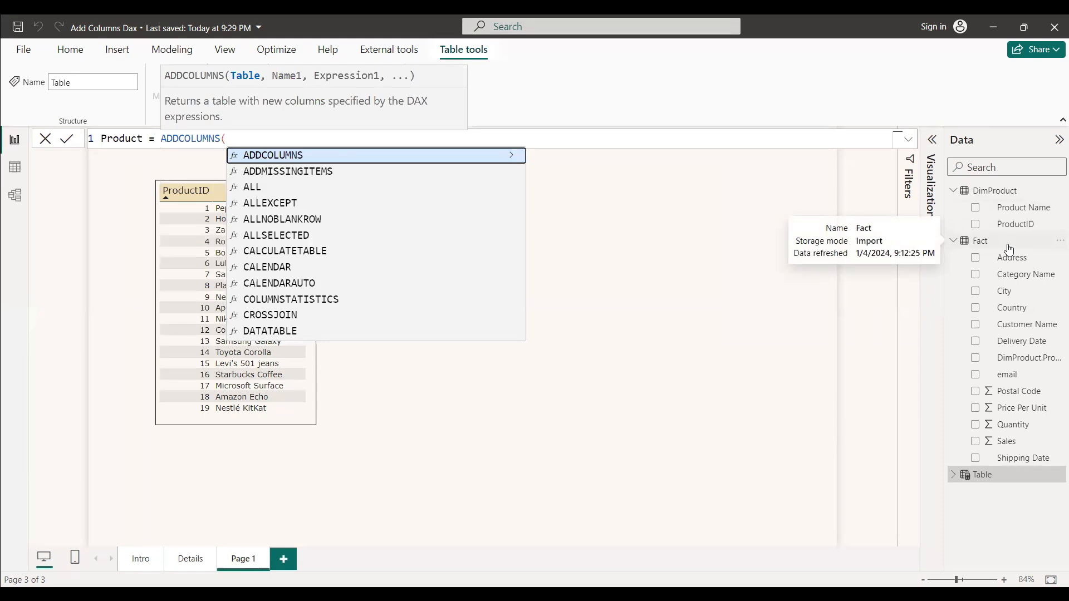
{"action": "type", "text": "DimProduct,"}
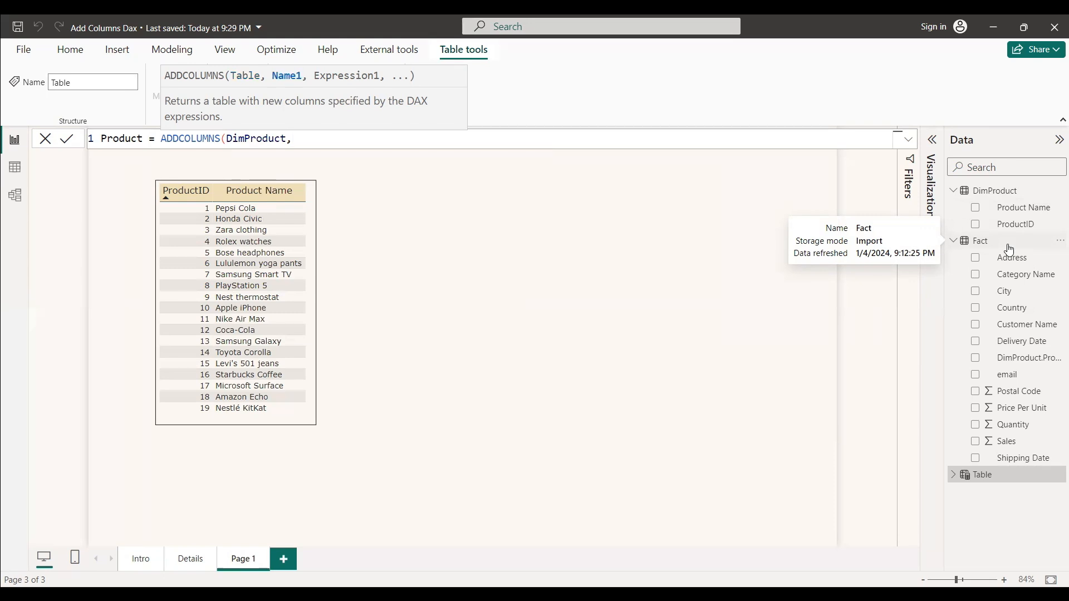
{"action": "type", "text": "\""}
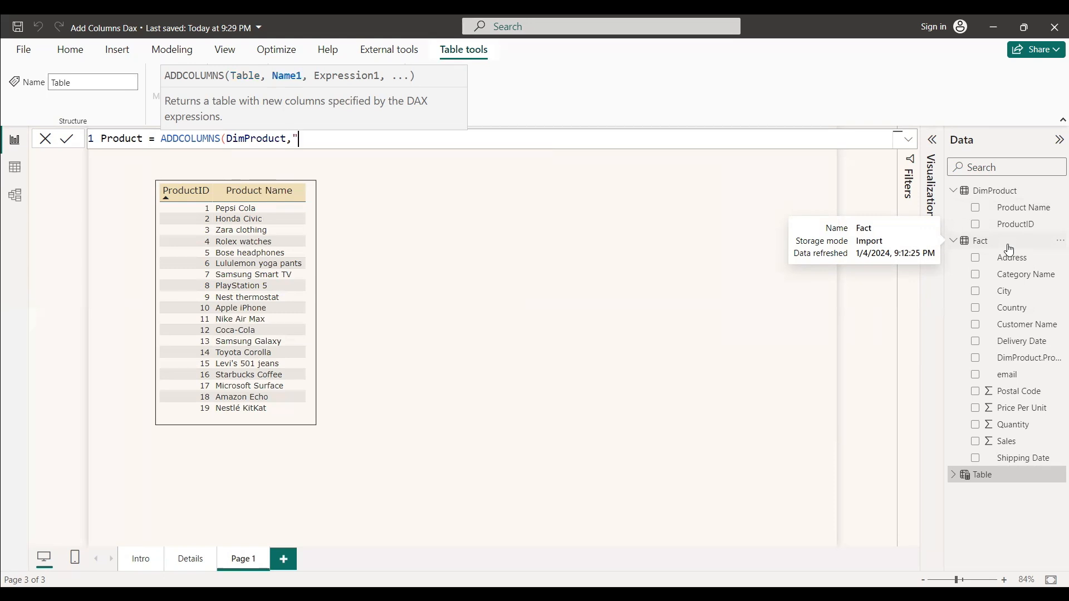
{"action": "type", "text": "Sales\""}
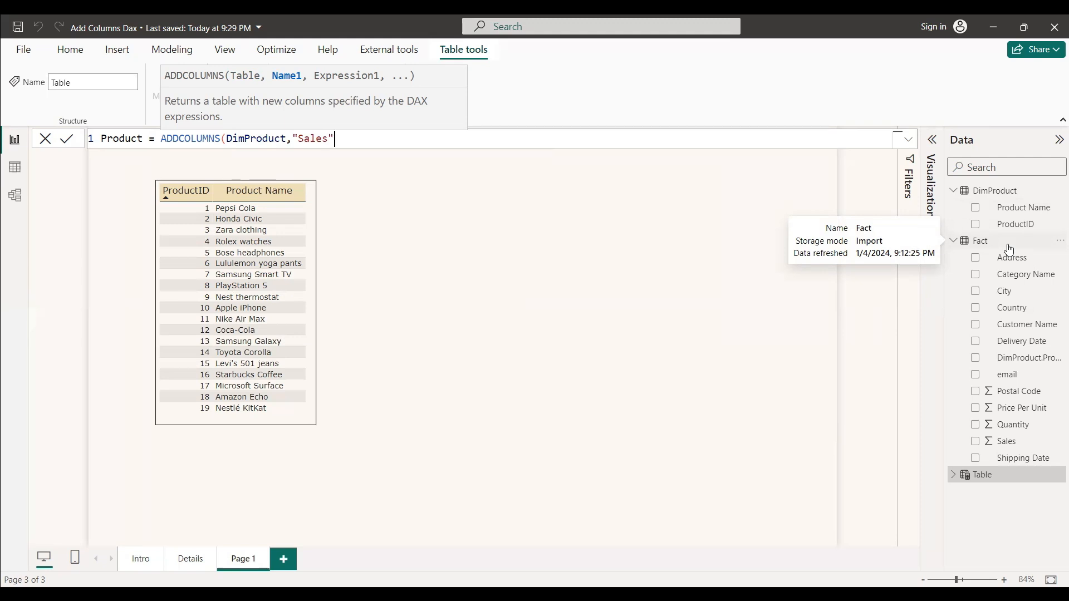
{"action": "type", "text": ","}
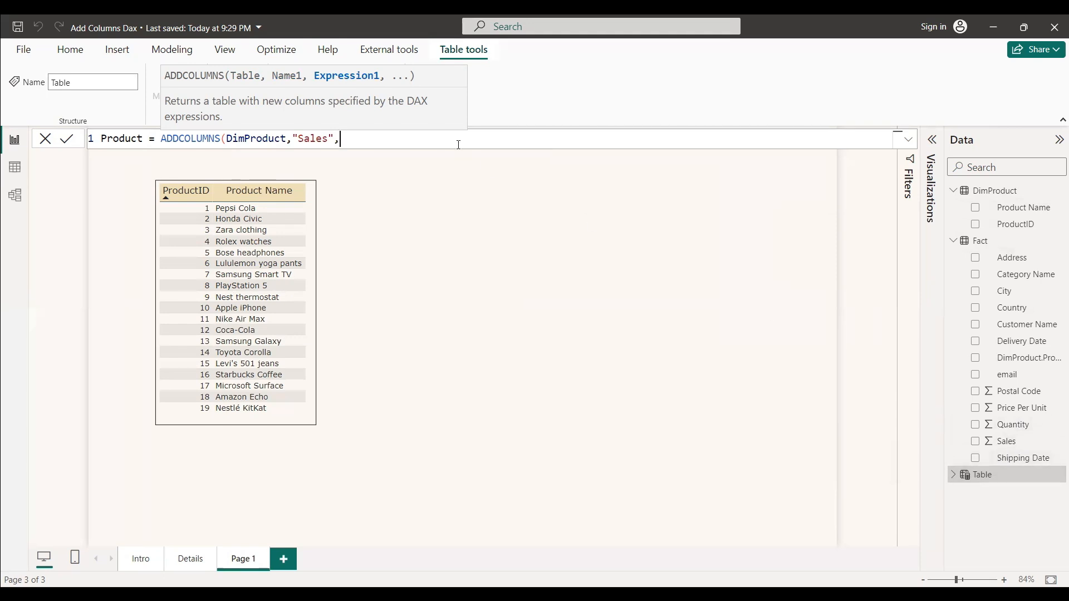
{"action": "type", "text": "Sumx"}
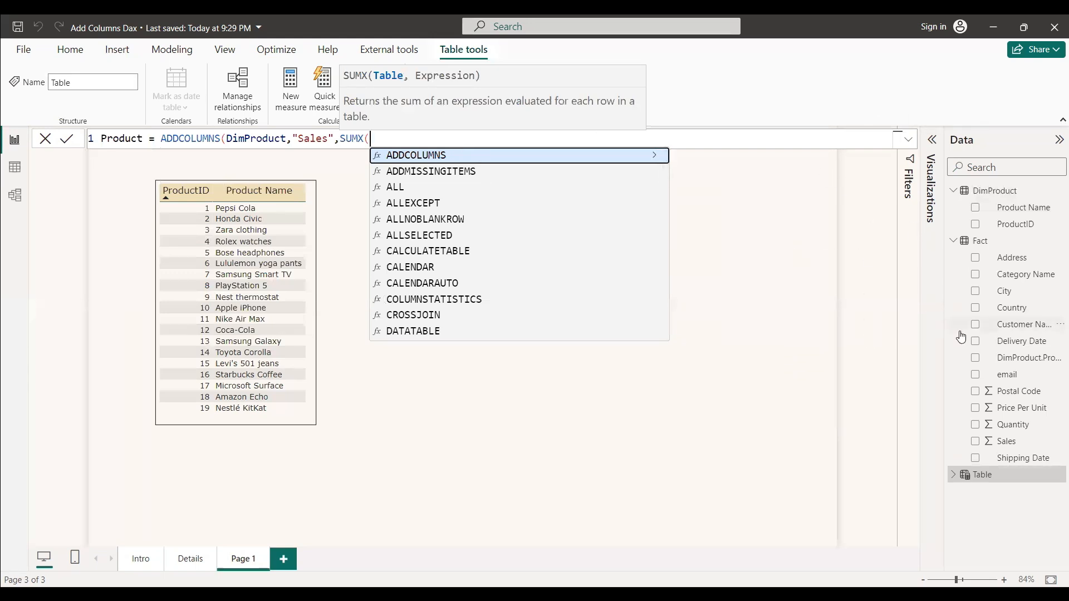
{"action": "mouse_move", "coordinate": [1021, 407]}
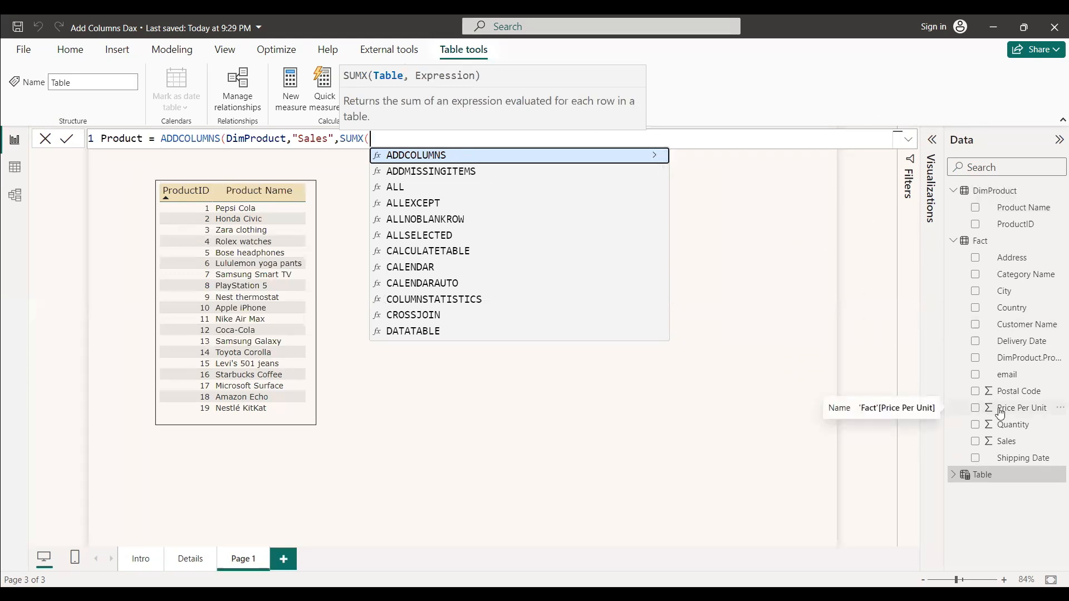
{"action": "mouse_move", "coordinate": [1004, 291]}
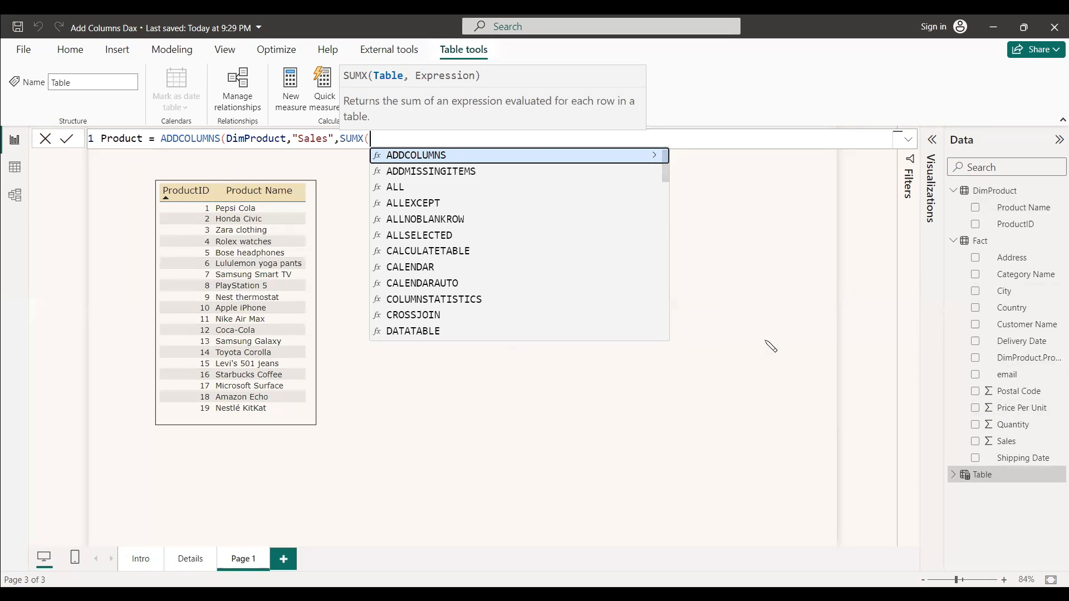
{"action": "type", "text": "real"}
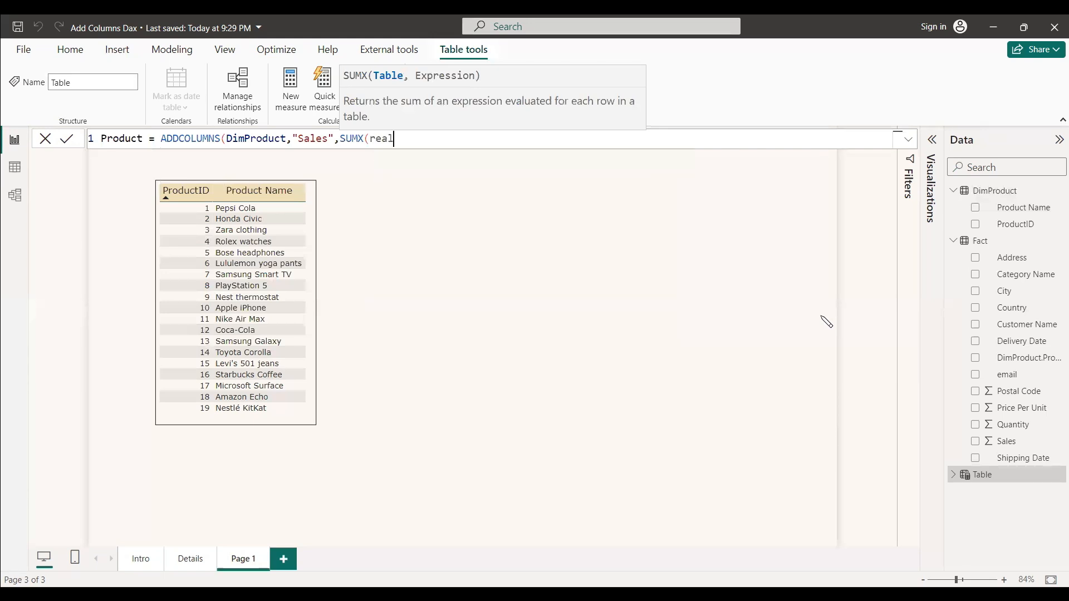
{"action": "type", "text": "RELATEDTABLE("}
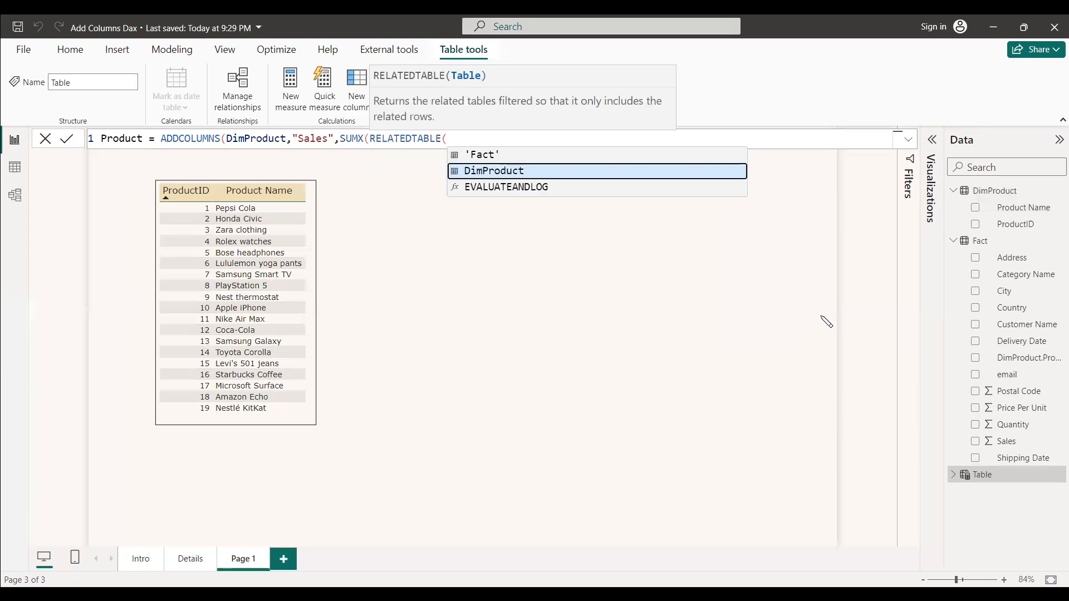
{"action": "type", "text": "'Fact')"}
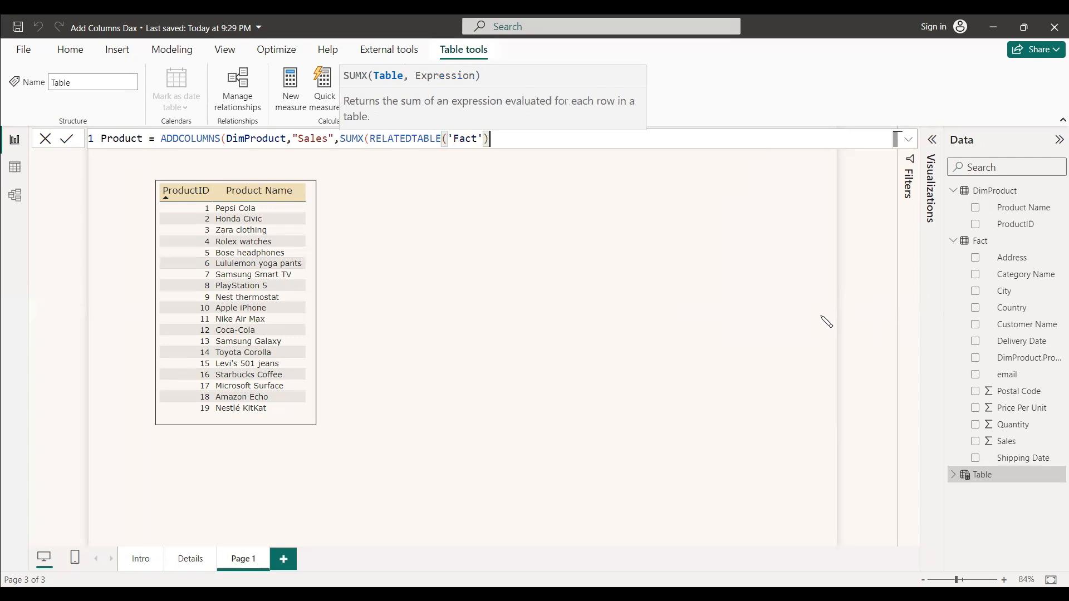
{"action": "type", "text": "),"}
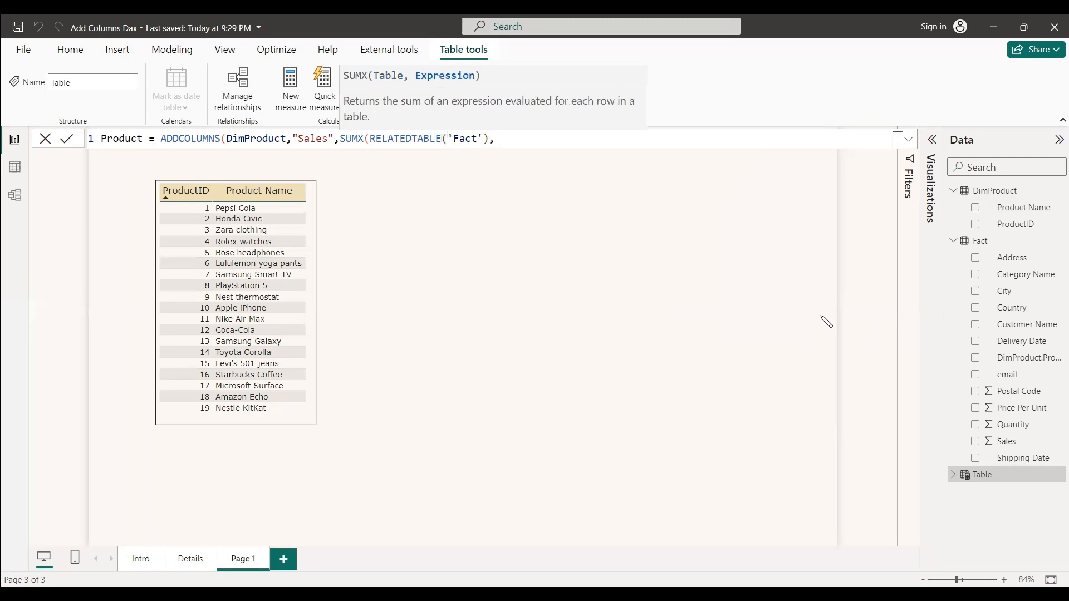
{"action": "type", "text": "'Fact'[Sales]))"}
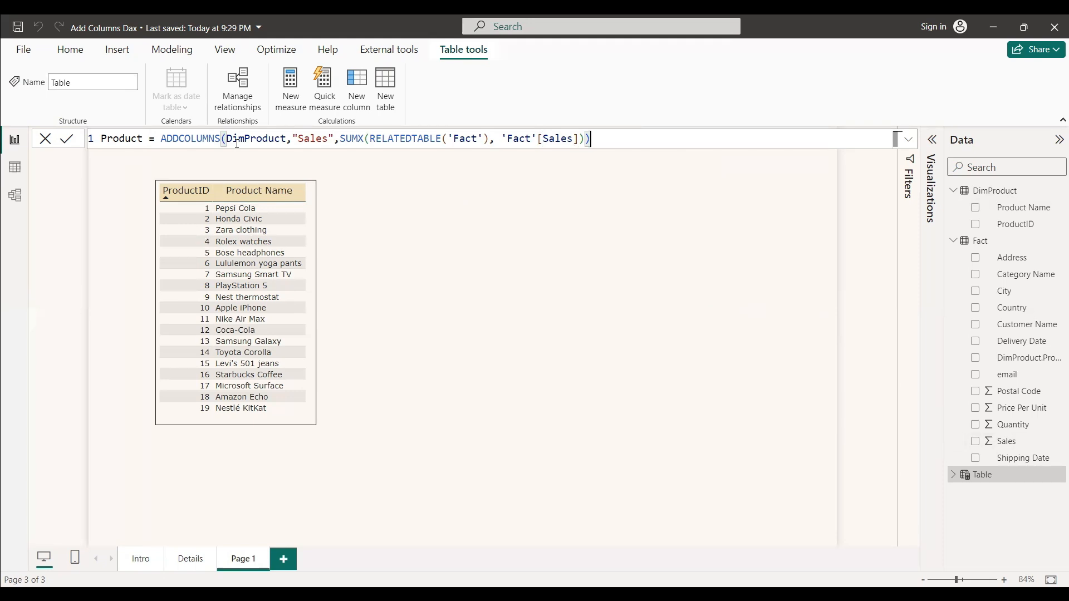
{"action": "mouse_move", "coordinate": [327, 199]}
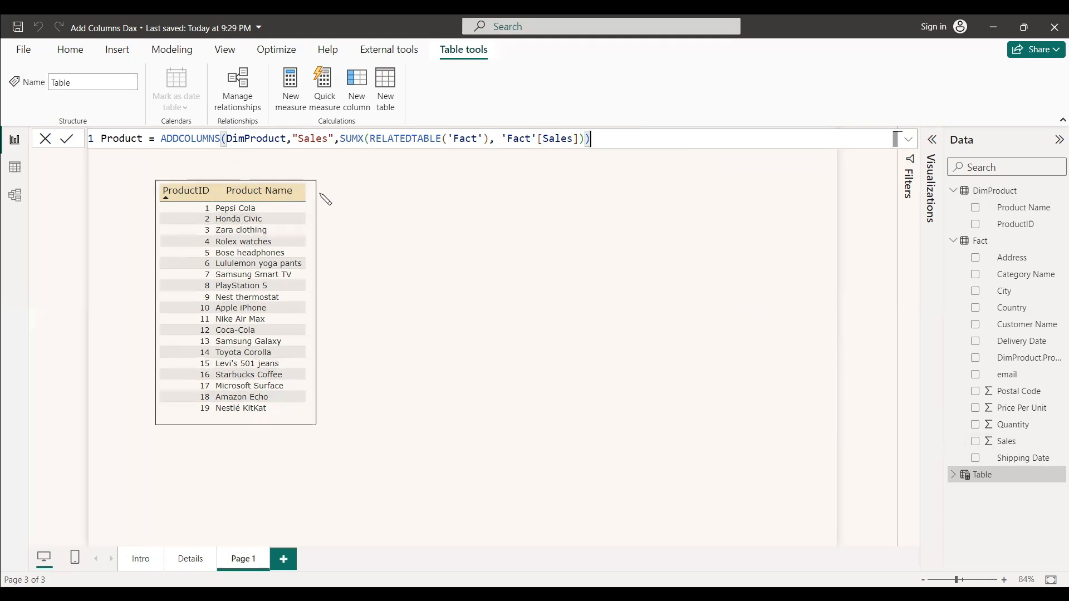
{"action": "mouse_move", "coordinate": [608, 140]}
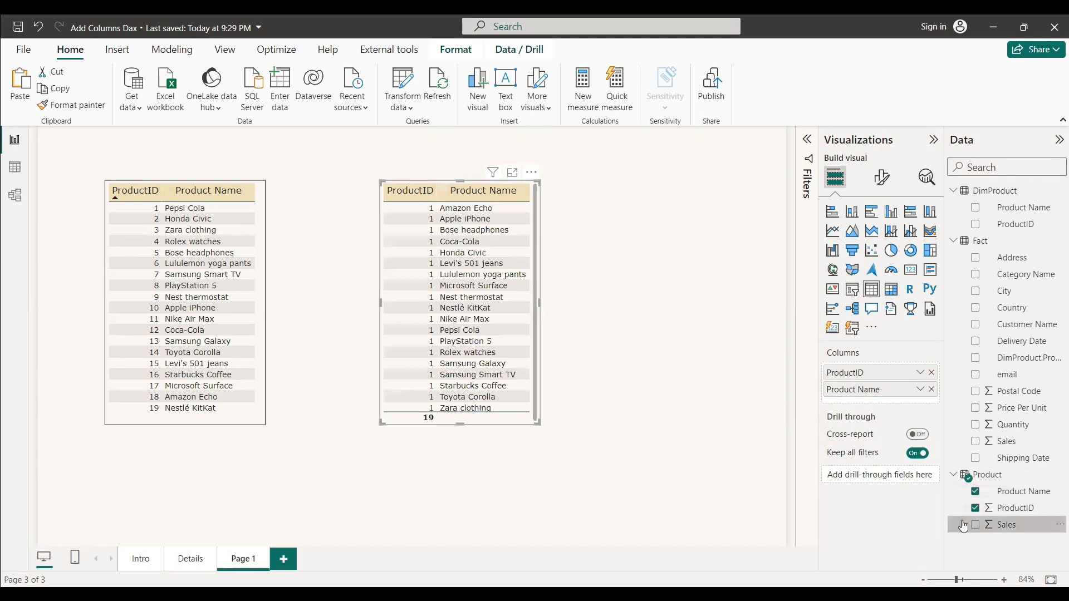
- Add the Sales column to the Product table visual, giving a 1,26,571.16 total
{"action": "left_click", "coordinate": [975, 524]}
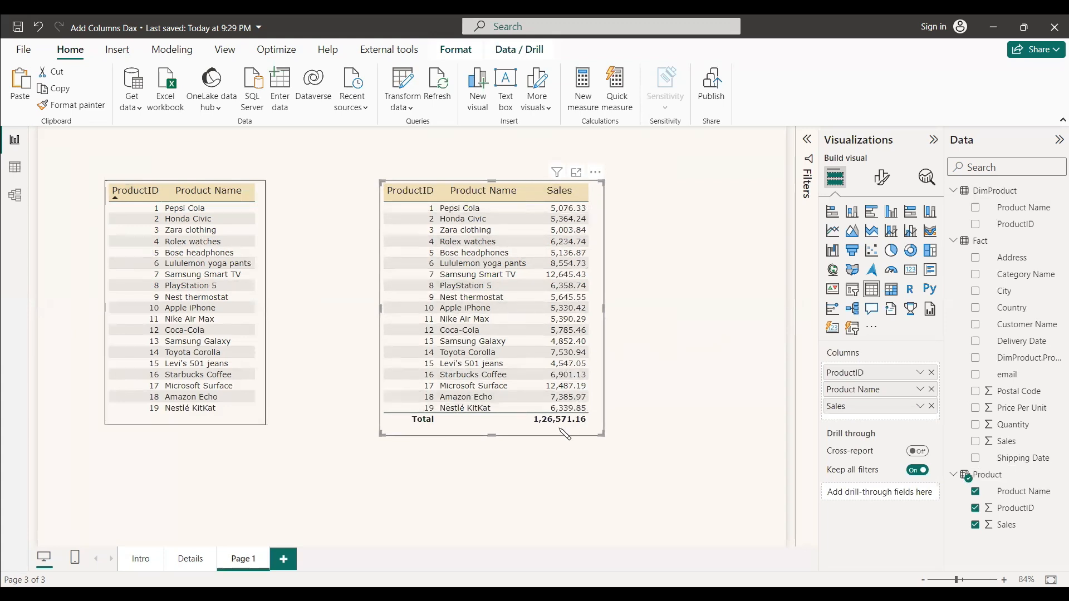
{"action": "mouse_move", "coordinate": [558, 443]}
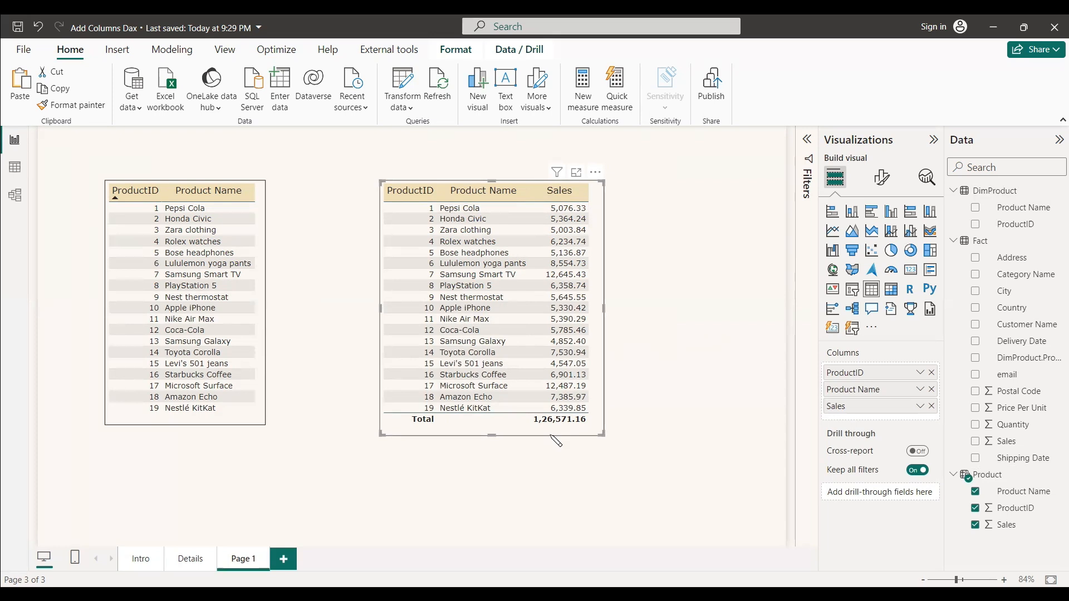
{"action": "mouse_move", "coordinate": [555, 441]}
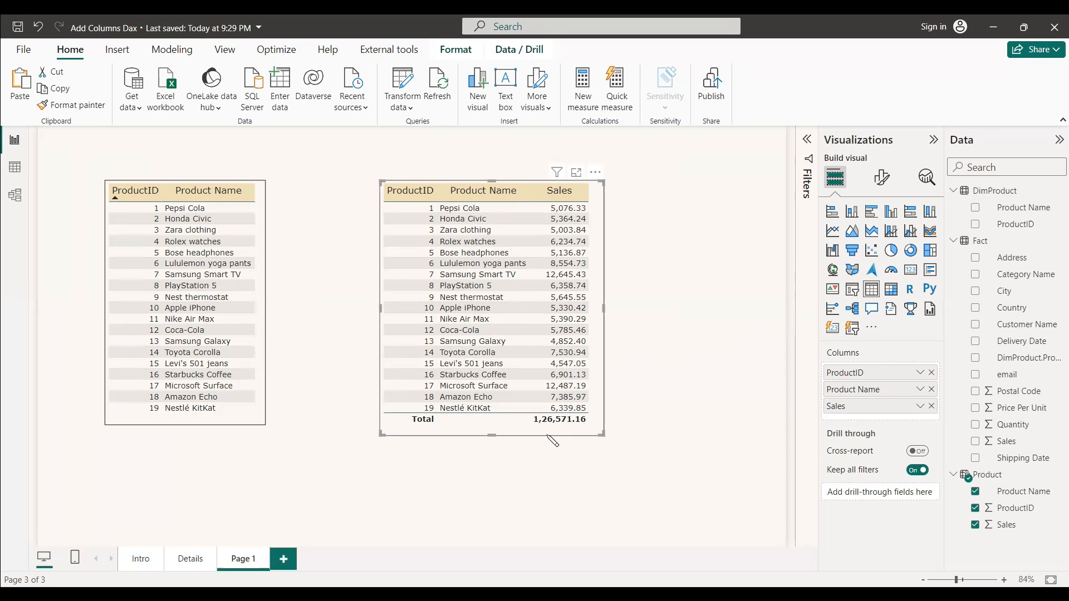